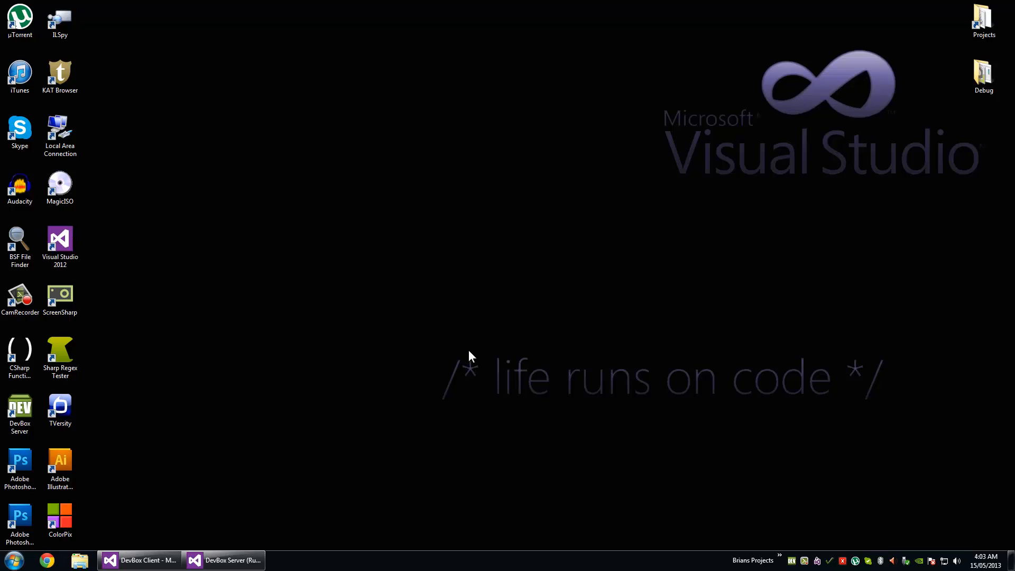
{"action": "mouse_move", "coordinate": [317, 335]}
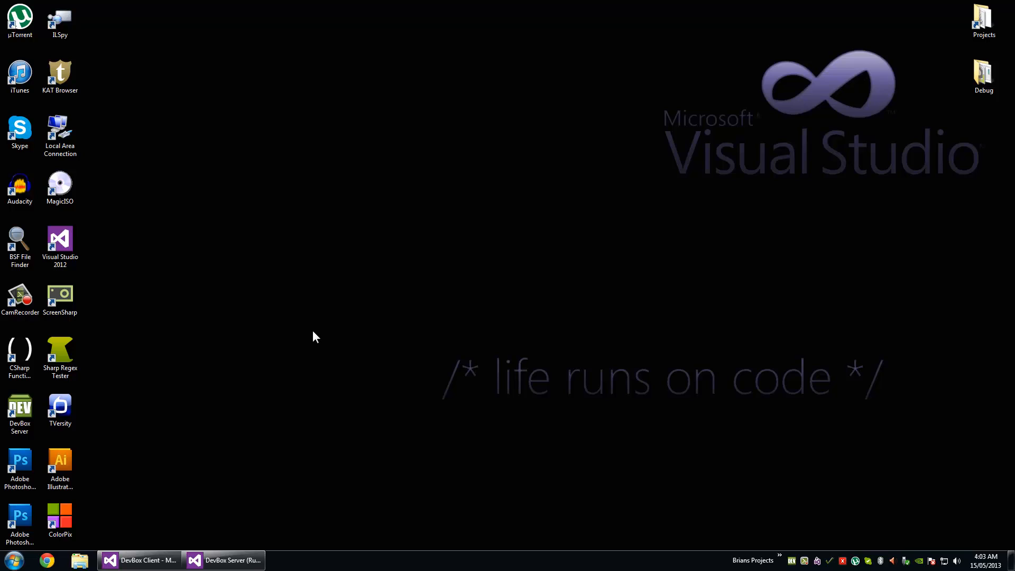
- Launch Visual Studio 2012, create WindowsFormsApplication10, and add a MyToolTip class
{"action": "left_click", "coordinate": [60, 243]}
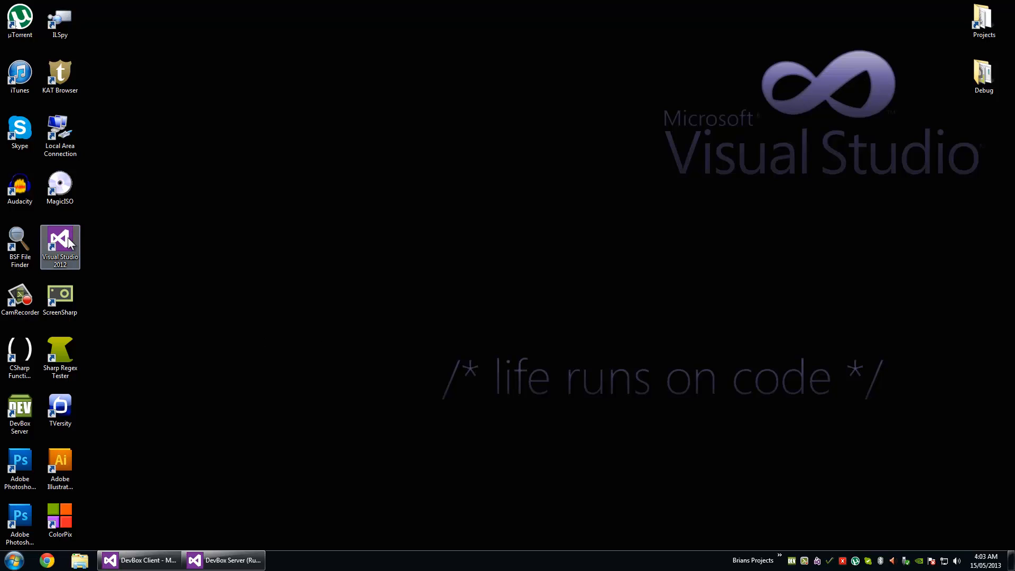
{"action": "double_click", "coordinate": [59, 242]}
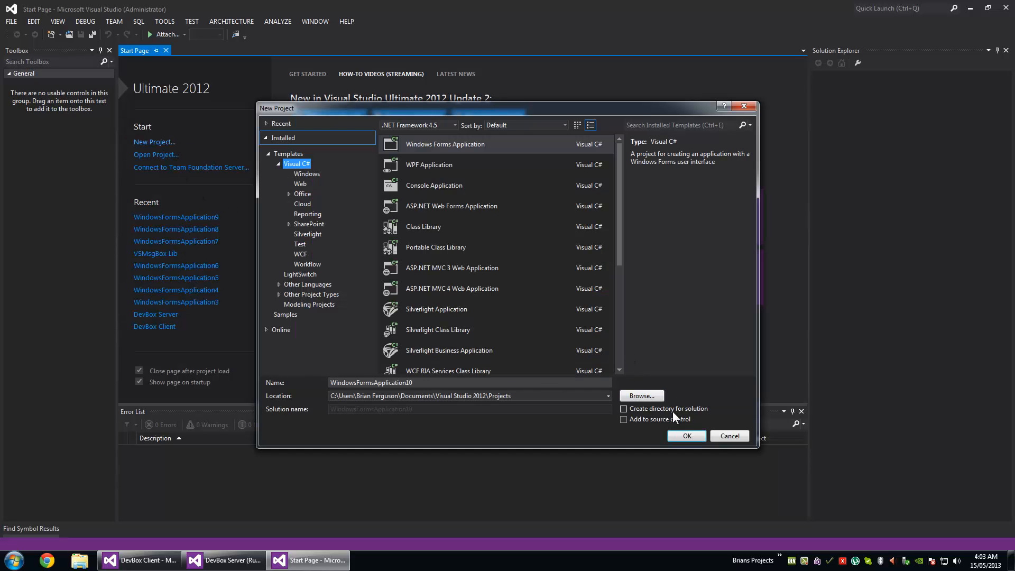
{"action": "left_click", "coordinate": [686, 436]}
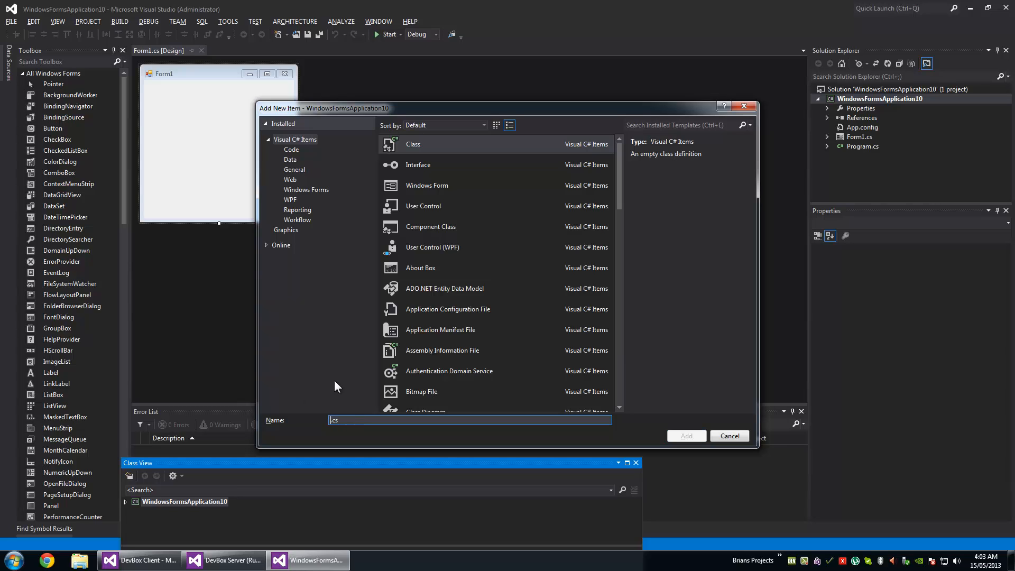
{"action": "type", "text": "MyTool"}
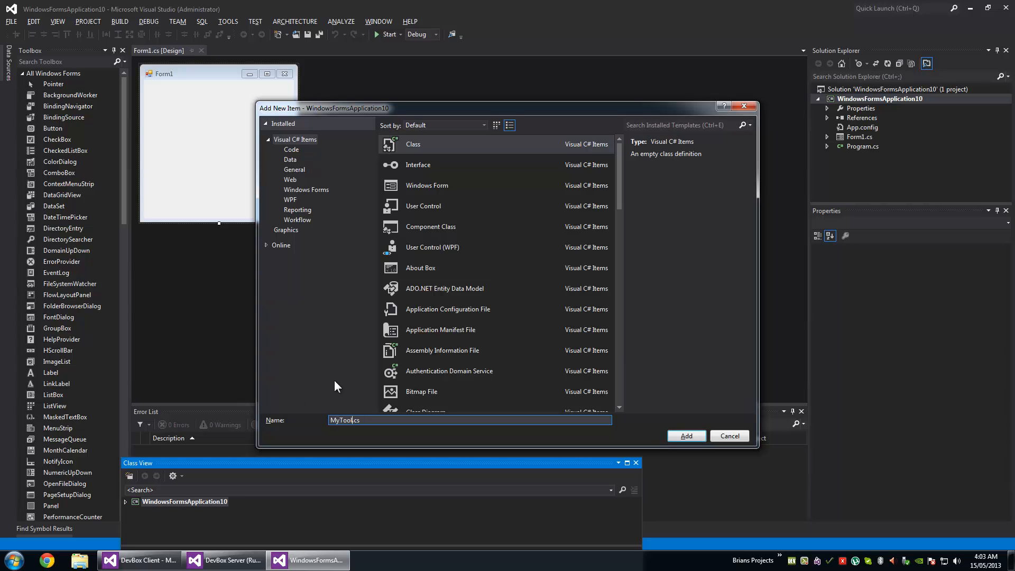
{"action": "left_click", "coordinate": [686, 436]}
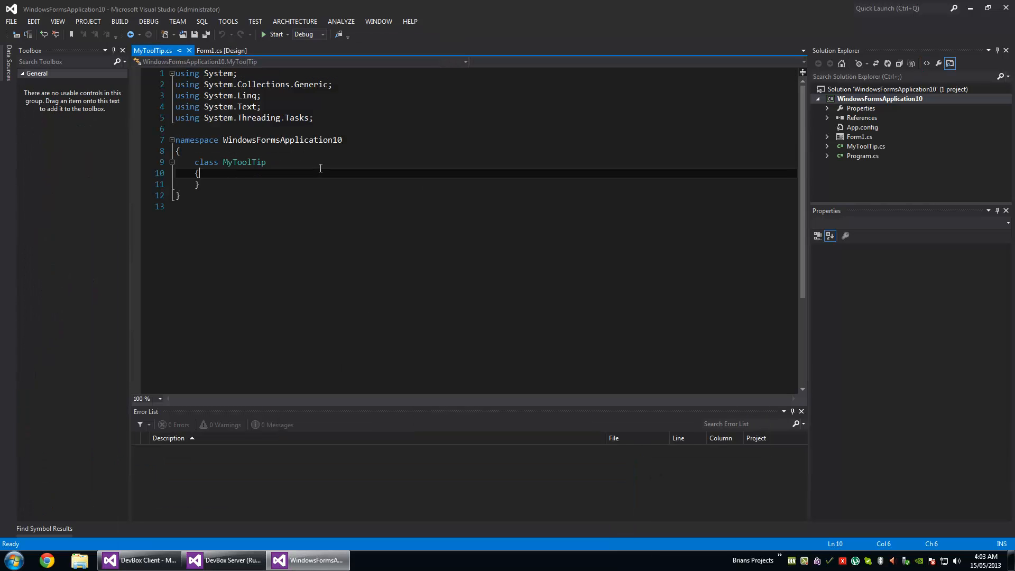
- Add ': ToolTip' after the class name and import System.Windows.Forms
{"action": "type", "text": ": To"}
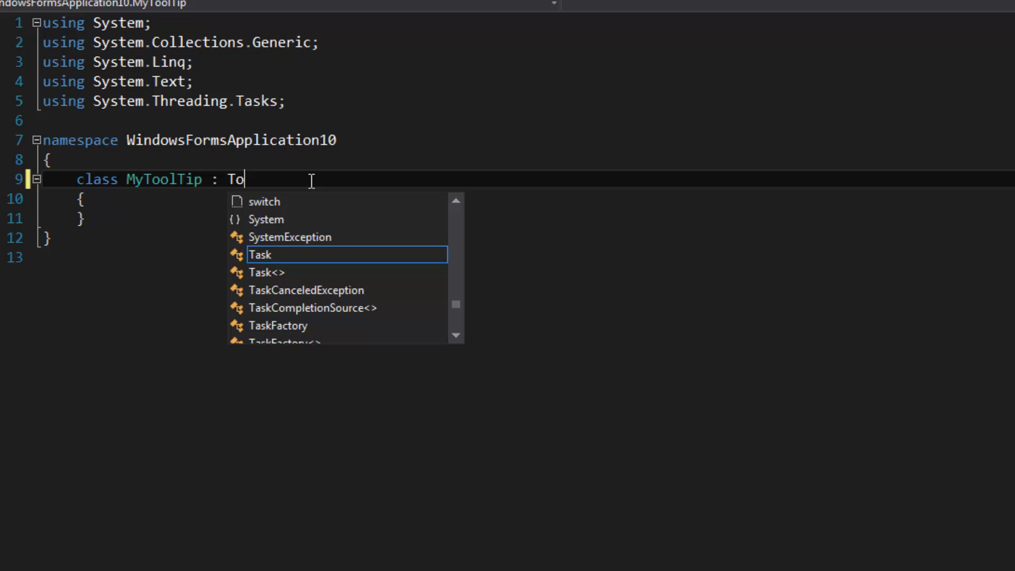
{"action": "type", "text": "olTip"}
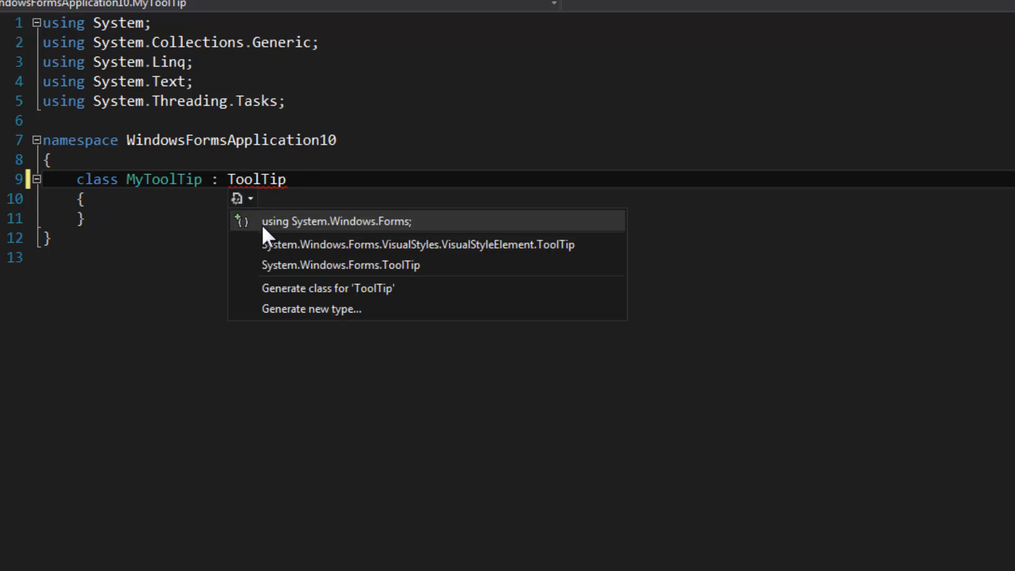
{"action": "left_click", "coordinate": [334, 221]}
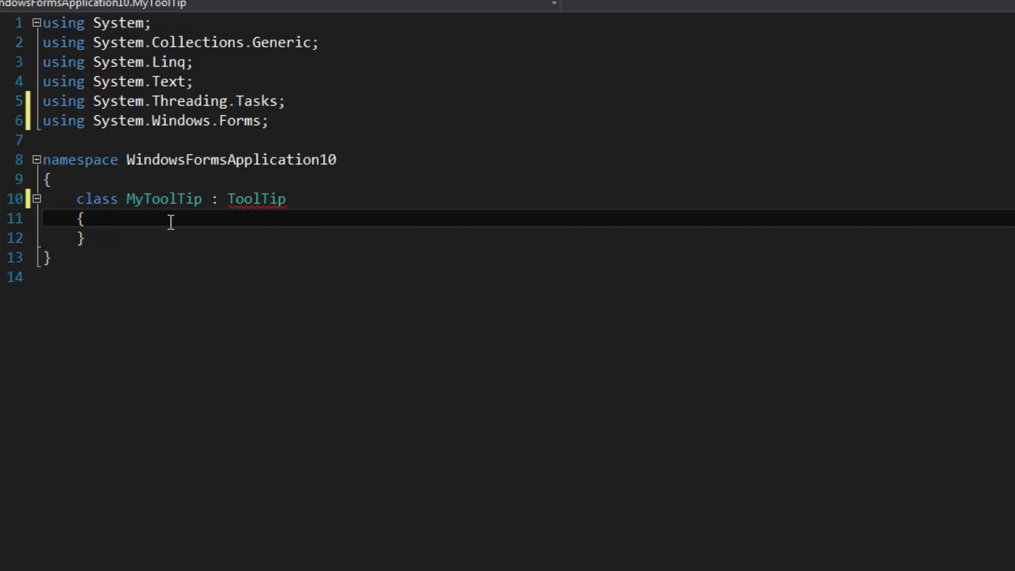
{"action": "mouse_move", "coordinate": [175, 233]}
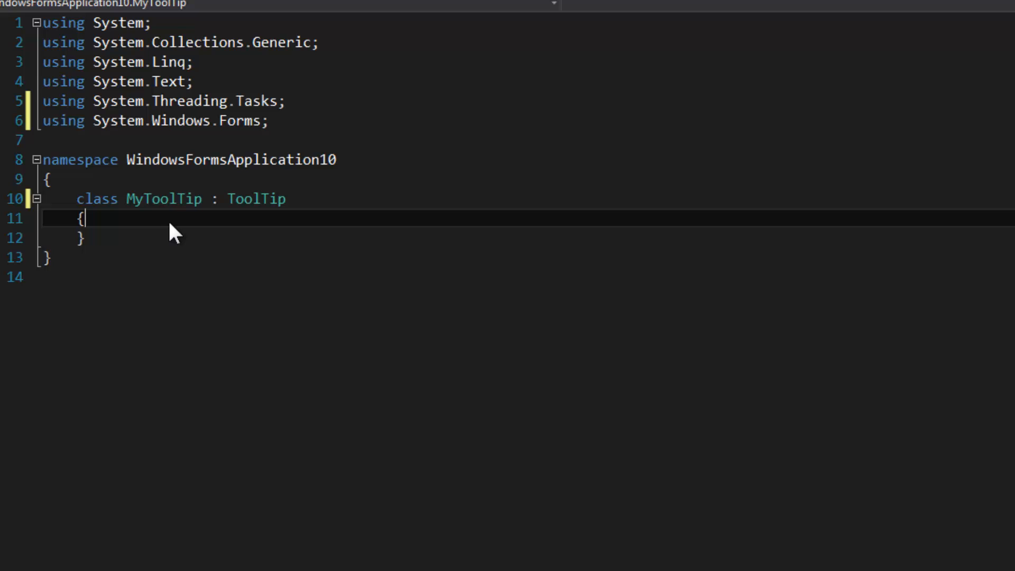
{"action": "key", "text": "enter"}
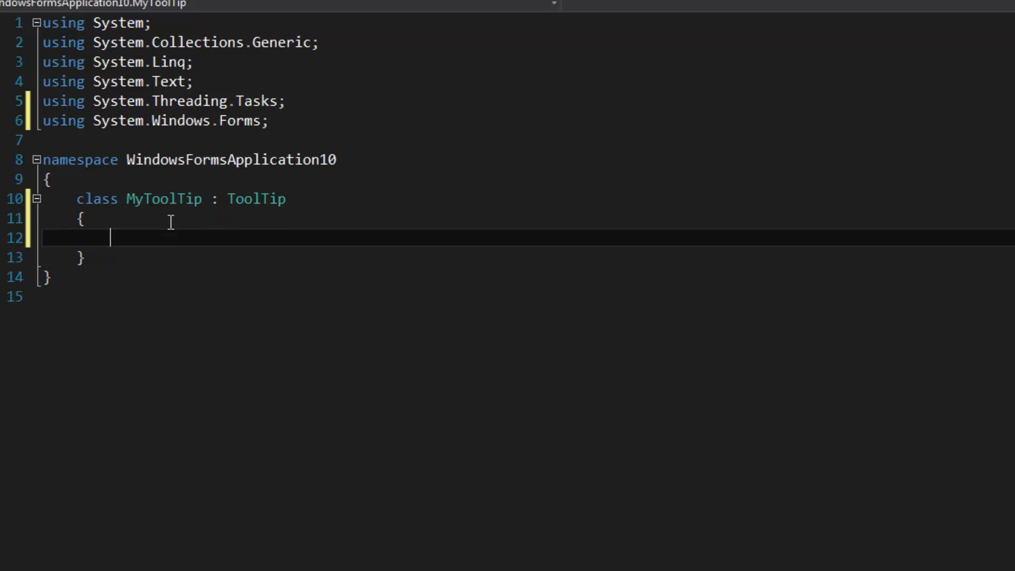
- Write a public MyToolTip() constructor in place of 'private'
{"action": "type", "text": "private"}
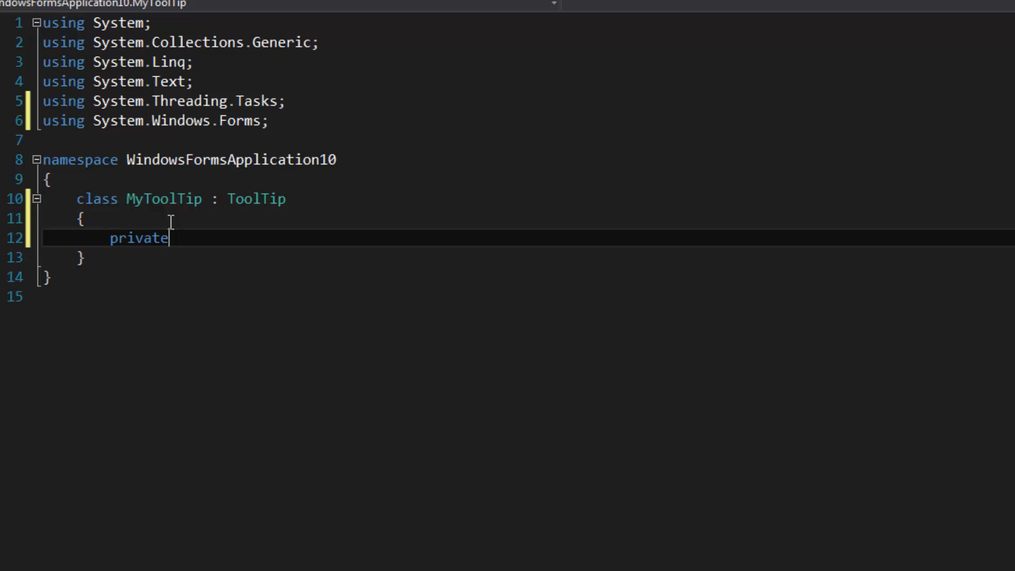
{"action": "double_click", "coordinate": [139, 237]}
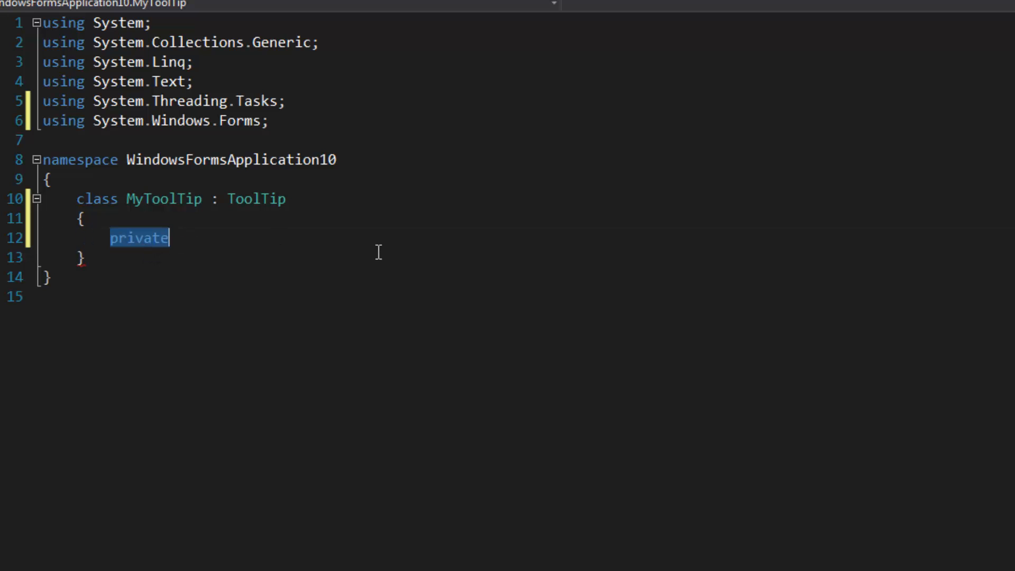
{"action": "type", "text": "public My"}
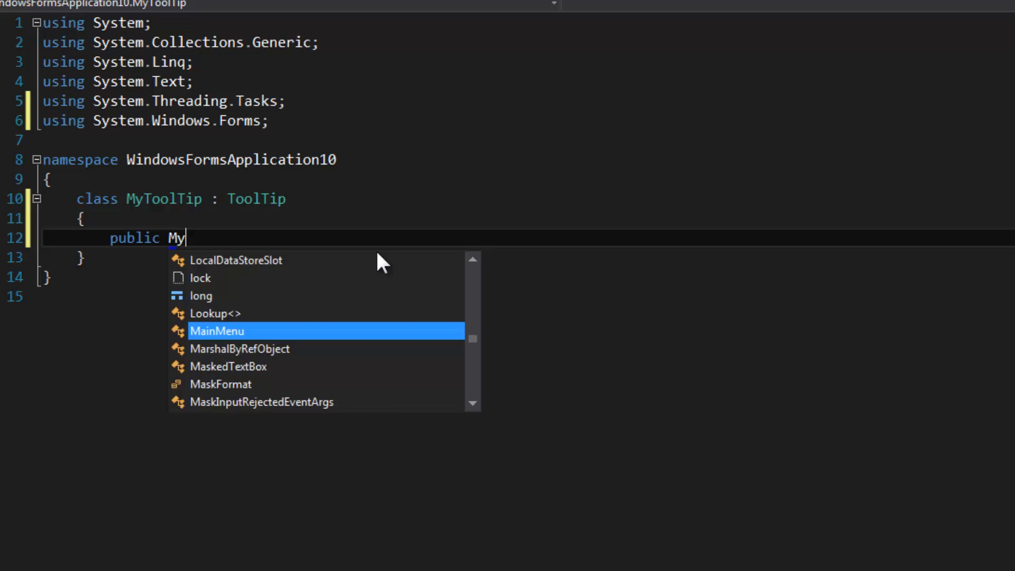
{"action": "type", "text": "ToolTip()"}
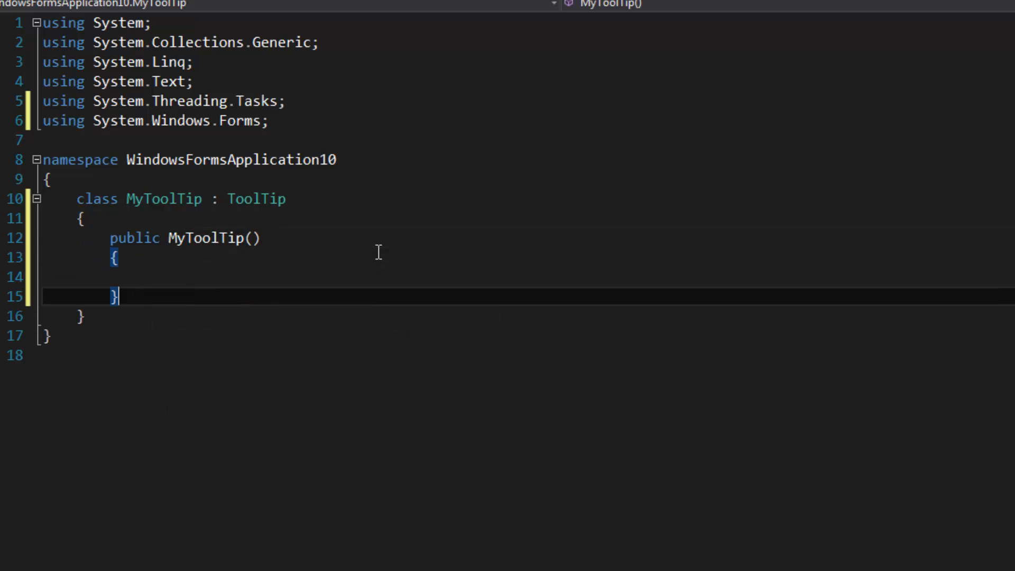
- In the constructor, set BackColor to Color.Black, ForeColor to Color.LimeGreen, and OwnerDraw to true
{"action": "type", "text": "this.Ba"}
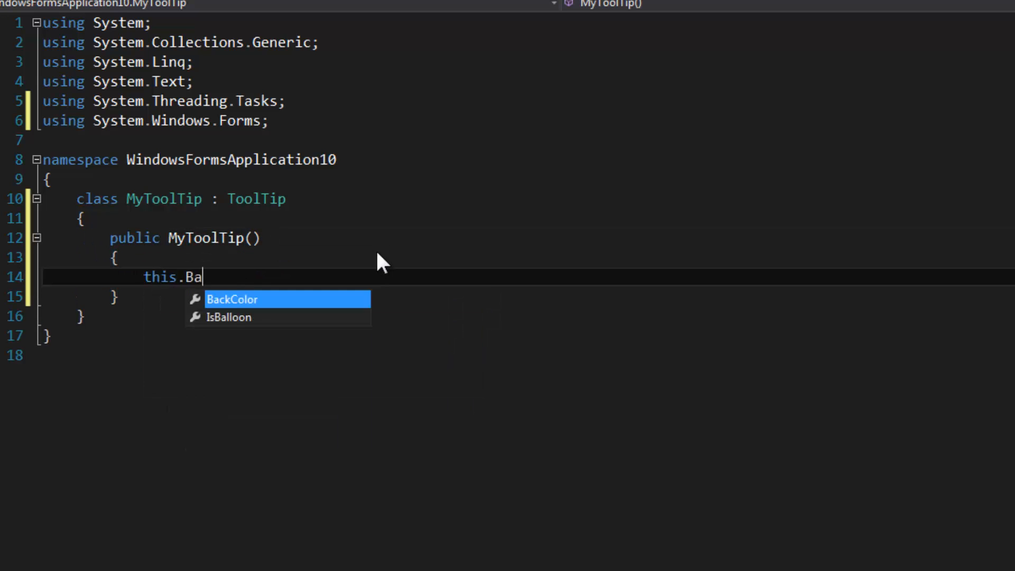
{"action": "type", "text": "ckColor = Col"}
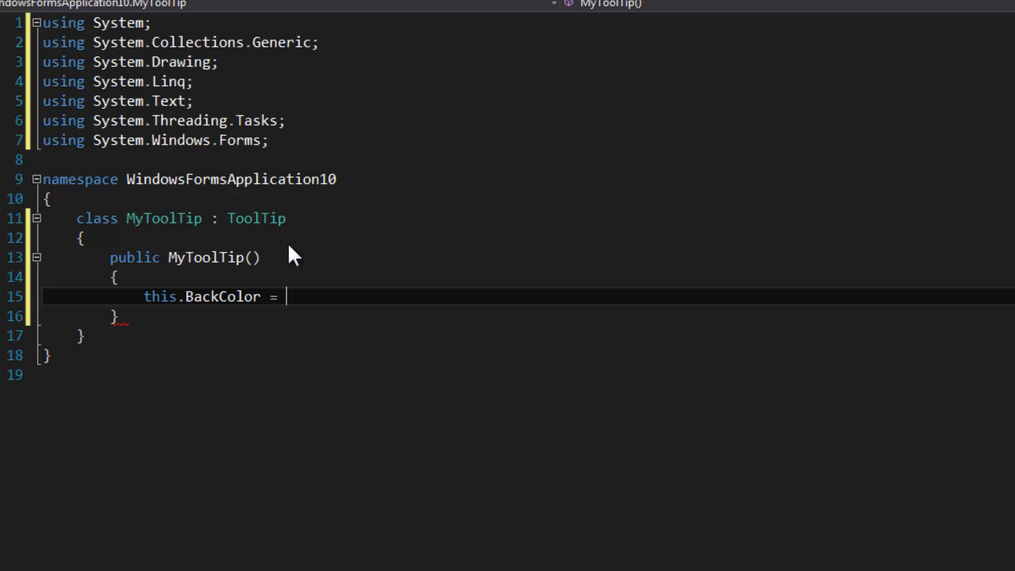
{"action": "type", "text": "Color."}
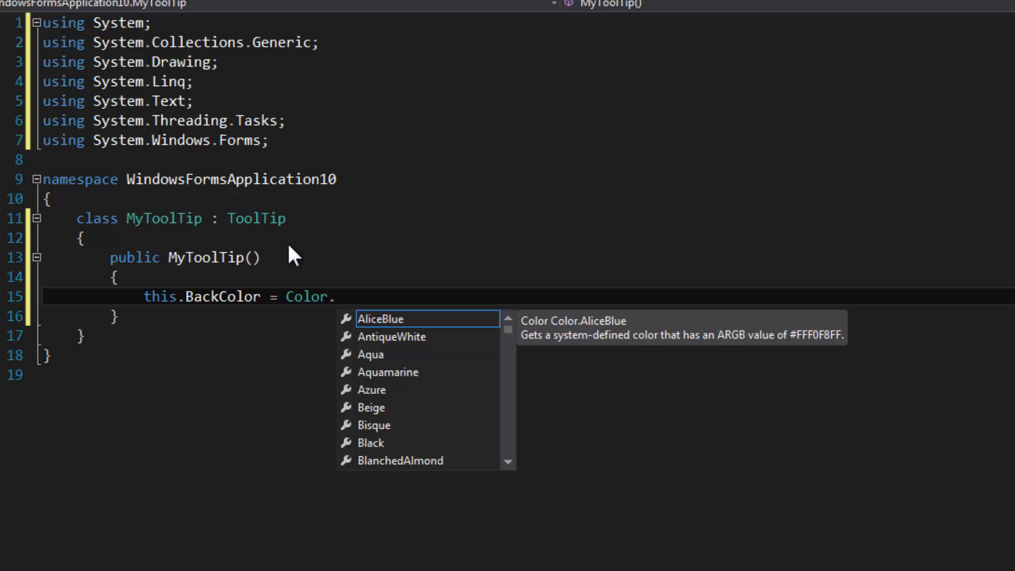
{"action": "type", "text": "Black;"}
{"action": "type", "text": "th"}
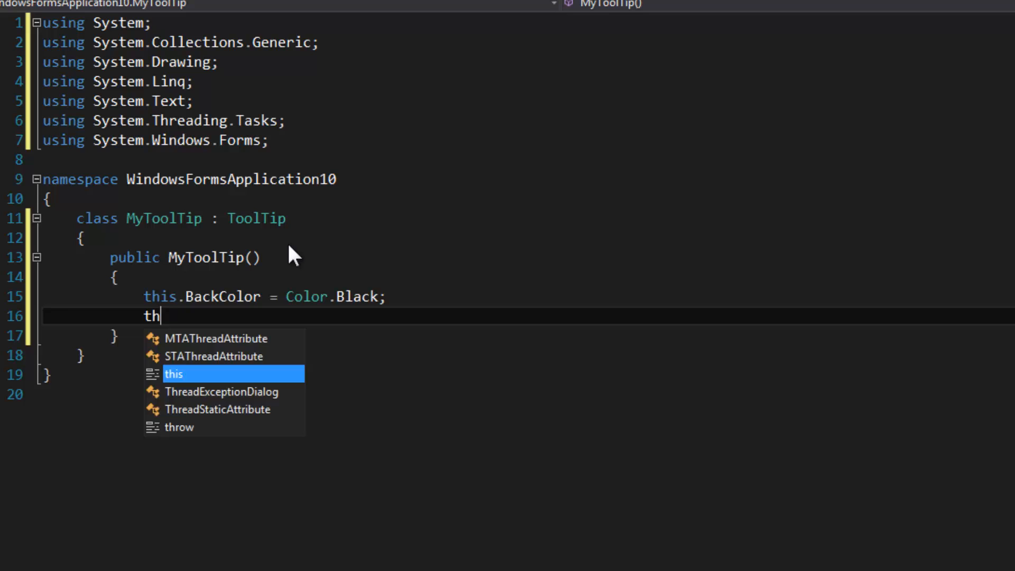
{"action": "type", "text": "is.ForeColor = Color.Wh"}
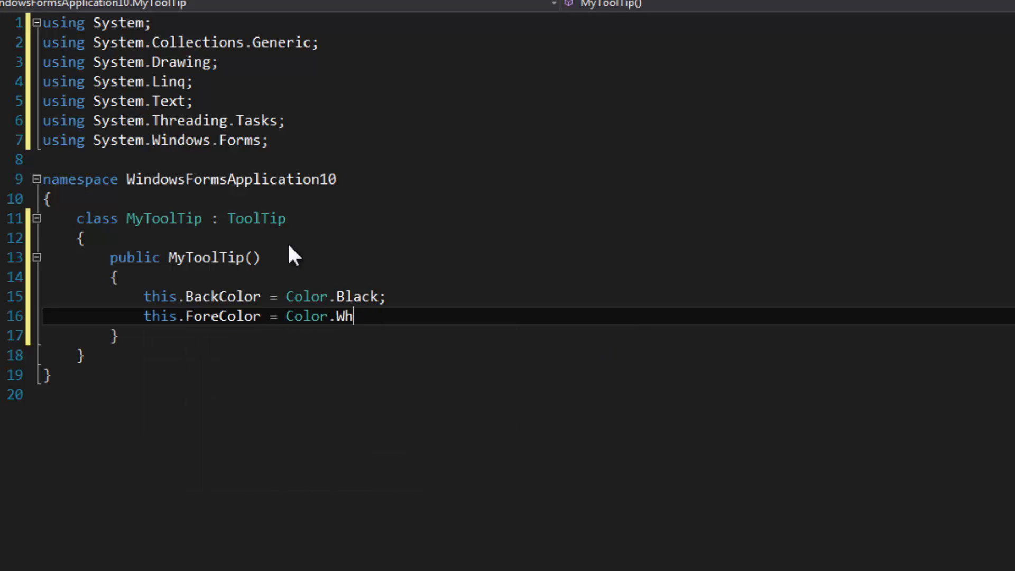
{"action": "type", "text": "it"}
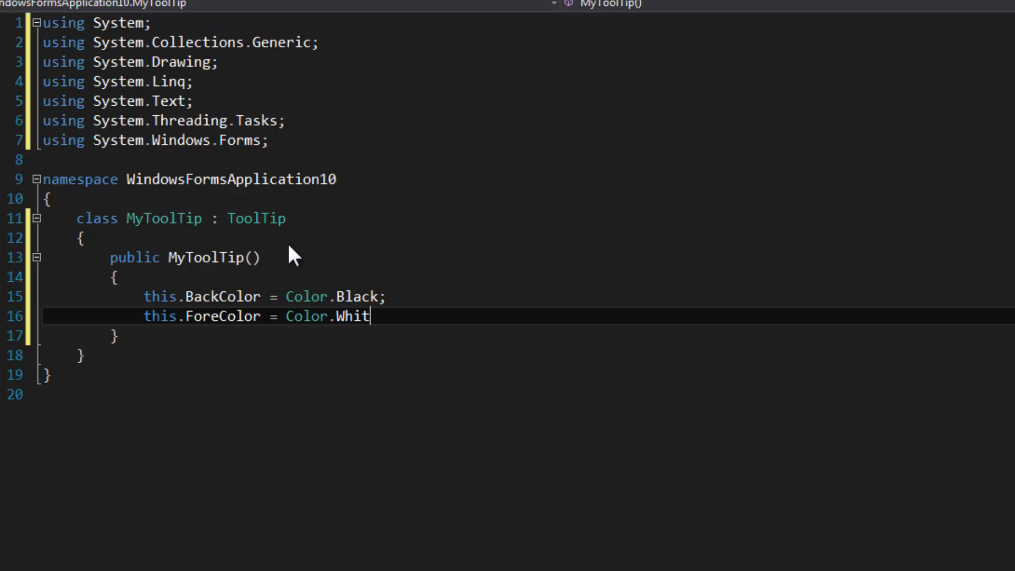
{"action": "type", "text": "Limeg"}
{"action": "type", "text": "this.OwnerDraw = t"}
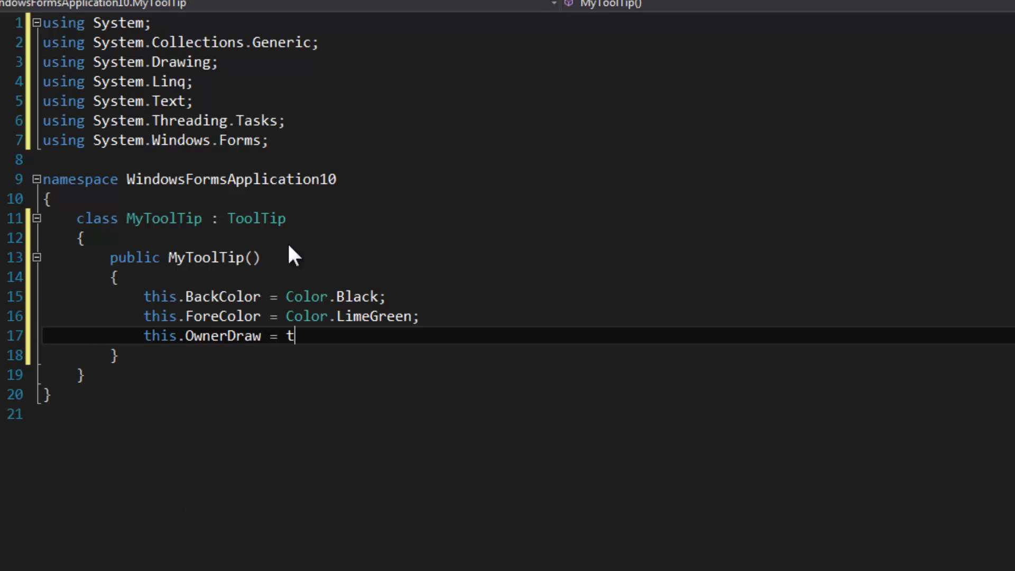
{"action": "type", "text": "rue;"}
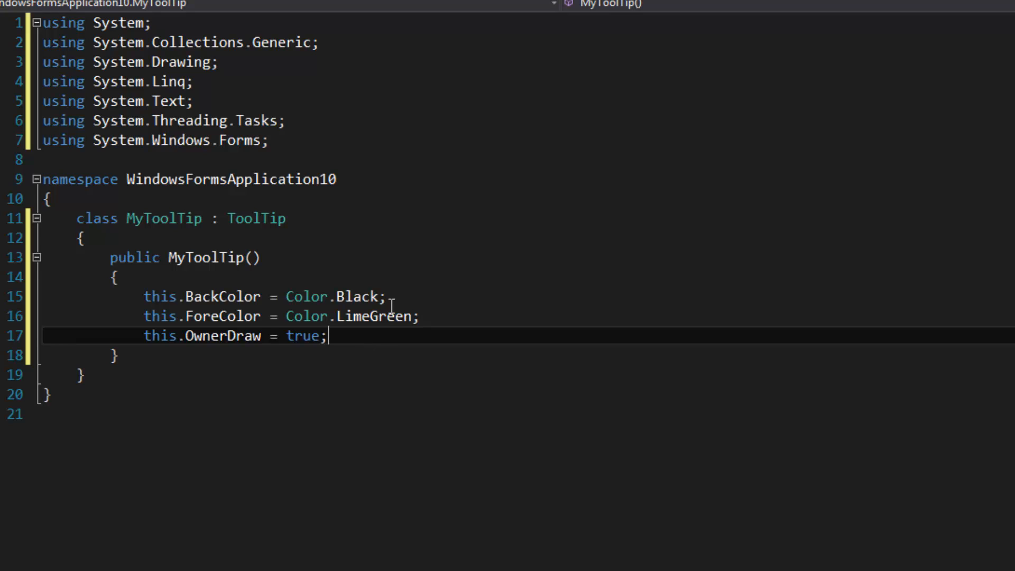
- Wire 'this.Draw +=' to a generated private MyToolTip_Draw handler and start its body
{"action": "type", "text": "this."}
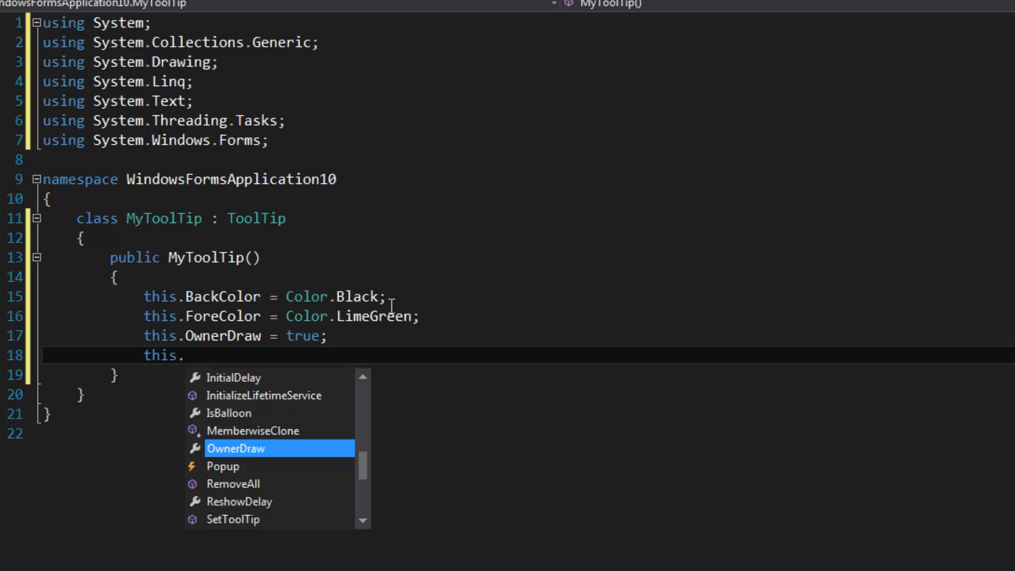
{"action": "type", "text": "Draw +"}
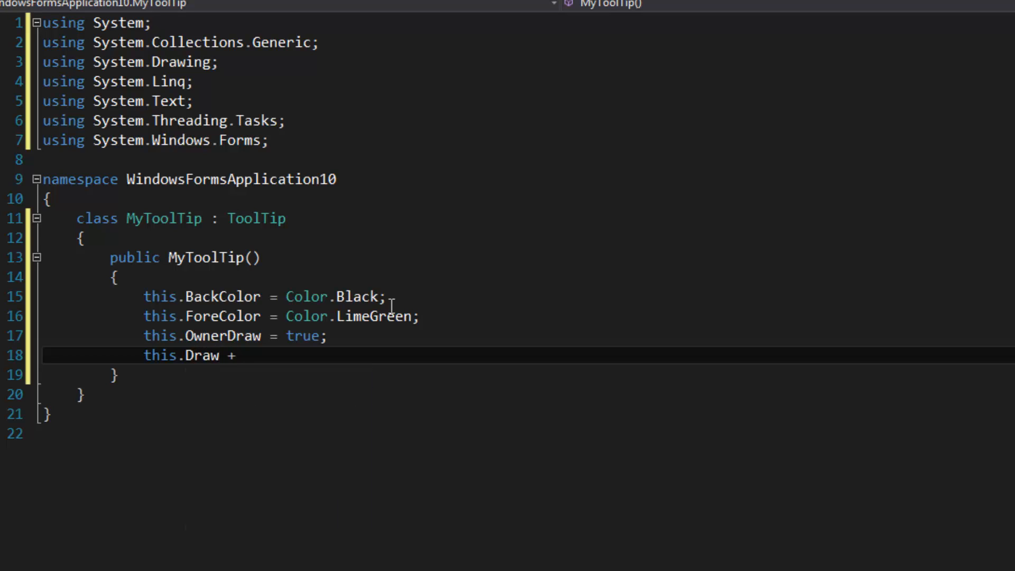
{"action": "type", "text": "="}
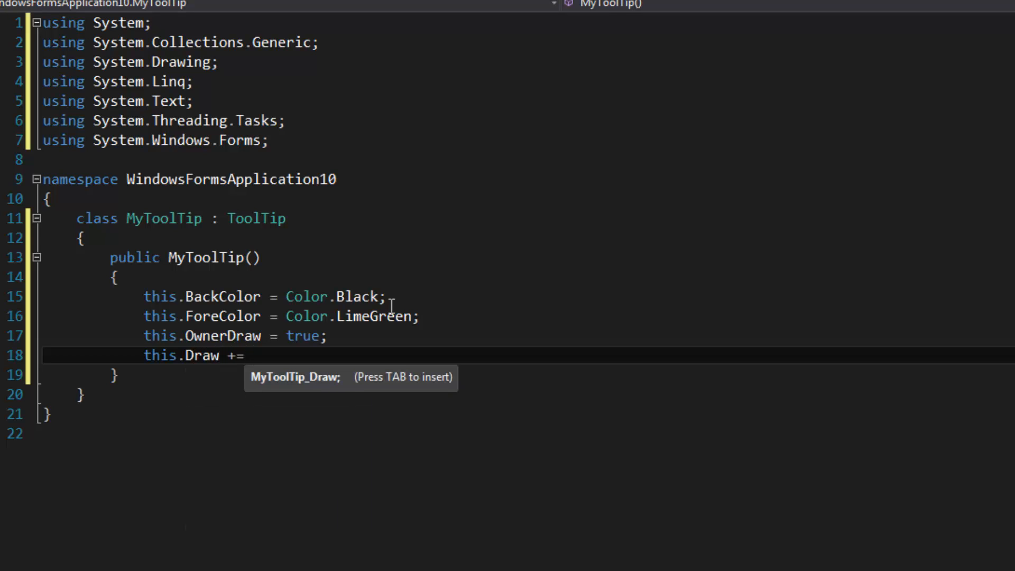
{"action": "key", "text": "Tab"}
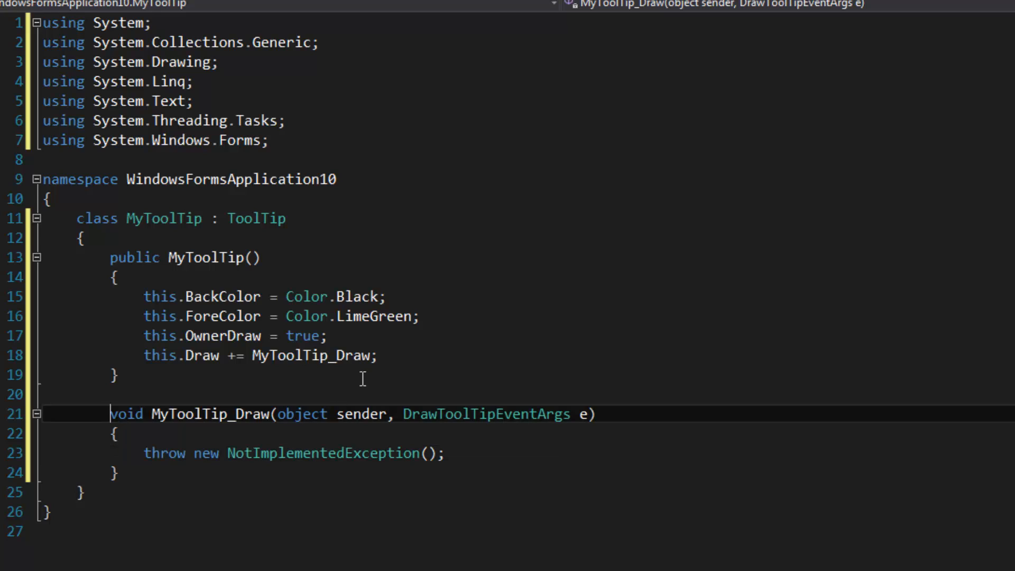
{"action": "type", "text": "private"}
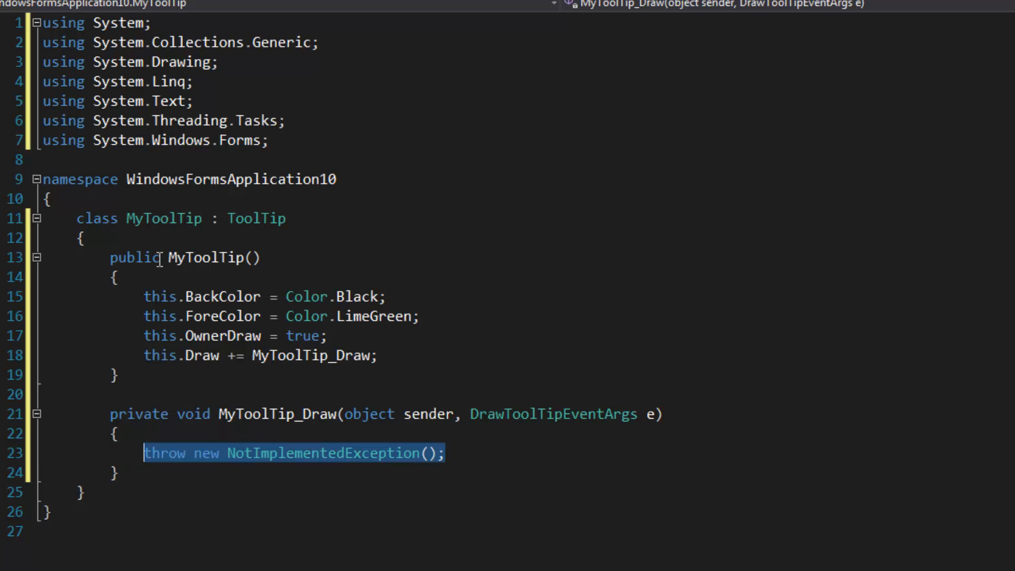
{"action": "type", "text": "e."}
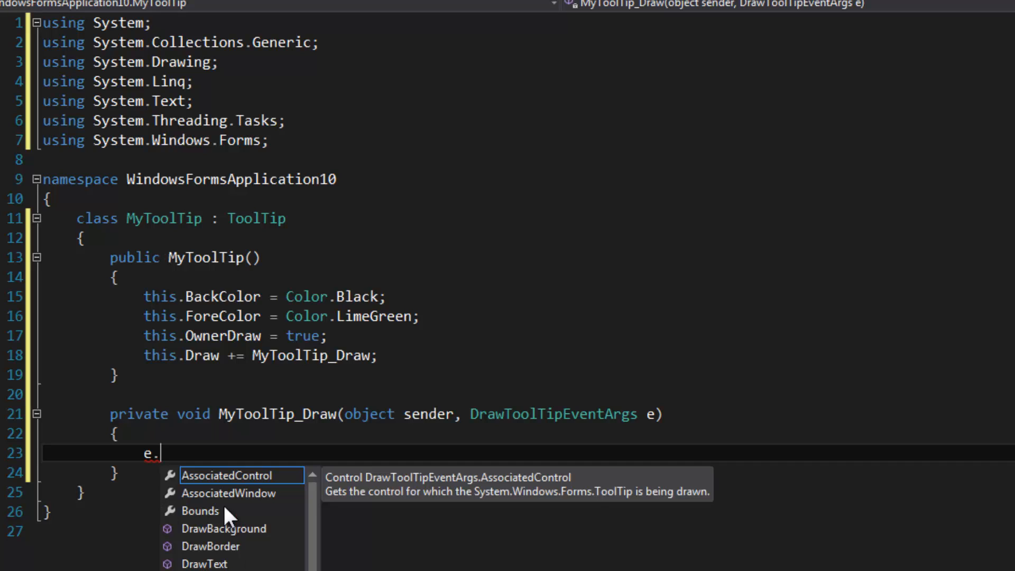
{"action": "mouse_move", "coordinate": [240, 493]}
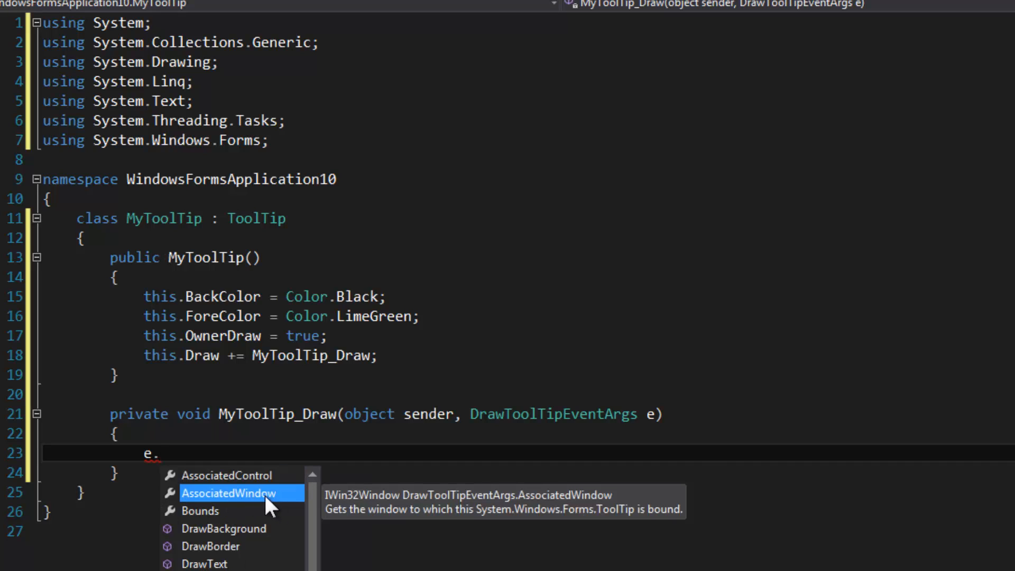
{"action": "mouse_move", "coordinate": [243, 520]}
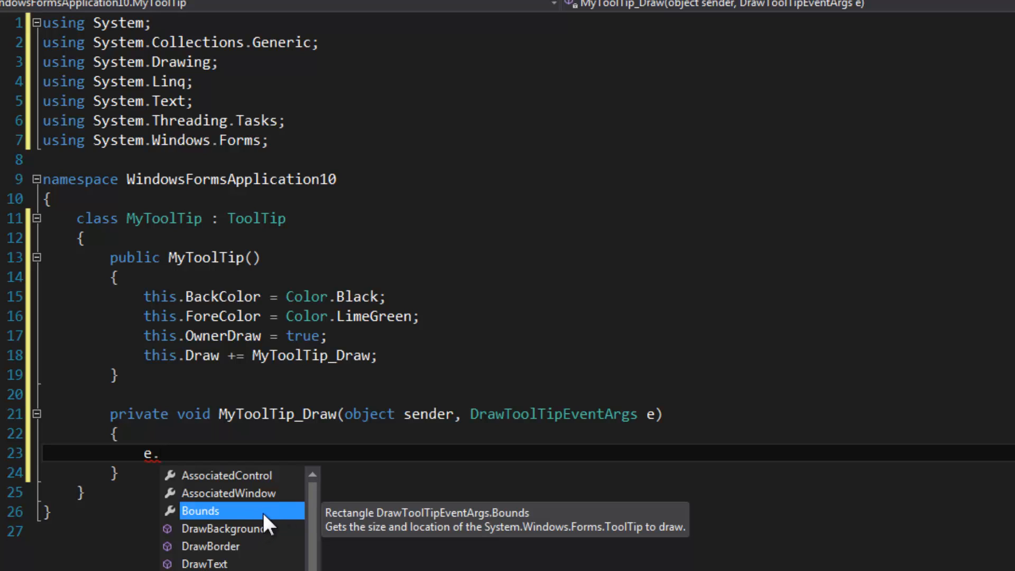
{"action": "mouse_move", "coordinate": [251, 537]}
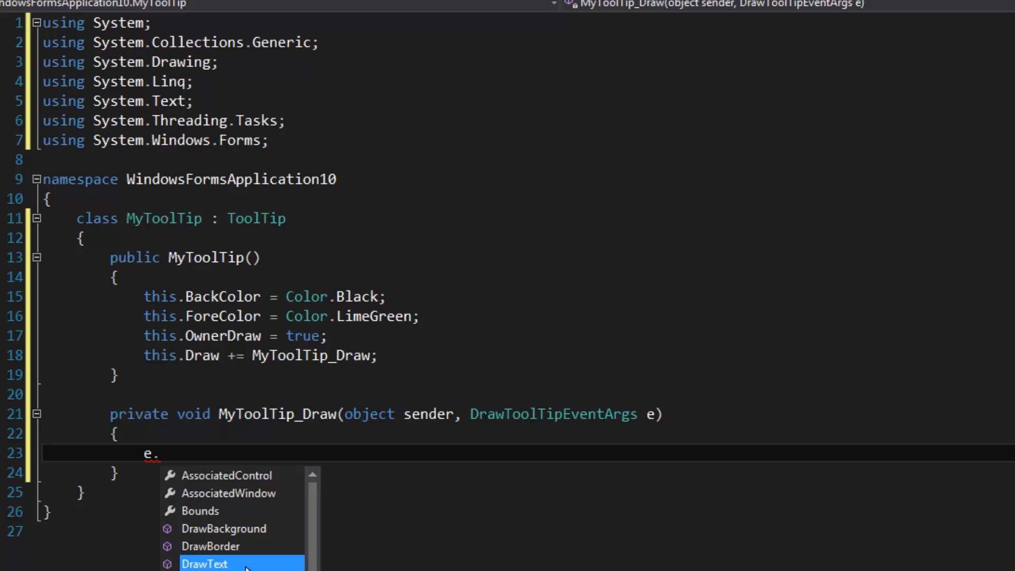
{"action": "mouse_move", "coordinate": [232, 545]}
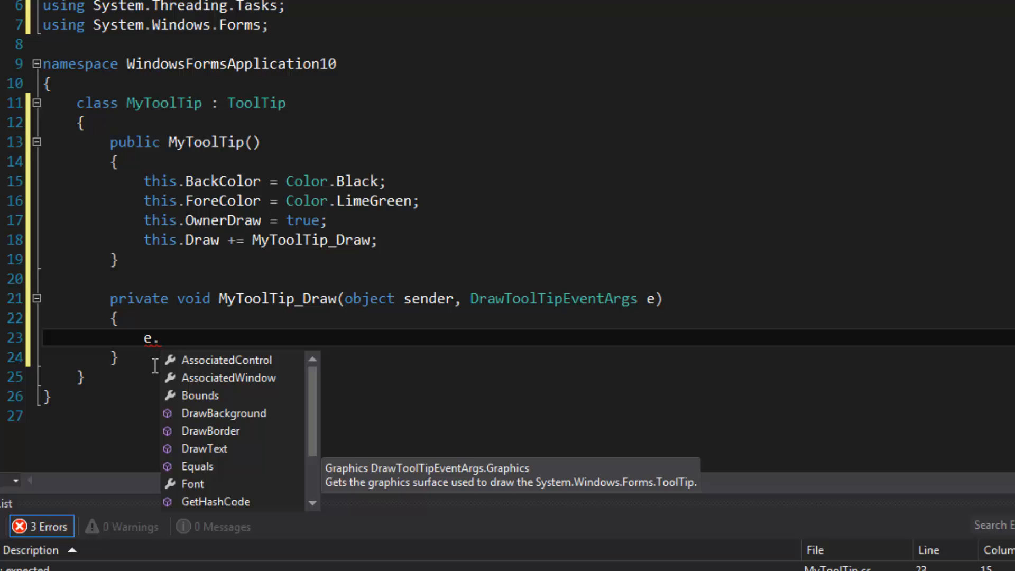
{"action": "mouse_move", "coordinate": [185, 341]}
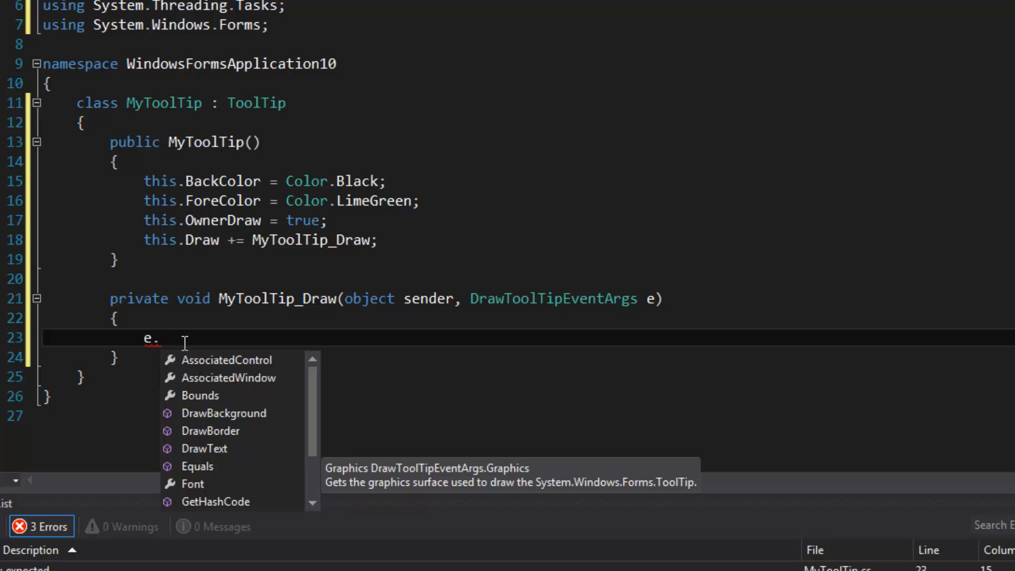
- In MyToolTip_Draw, call e.DrawBackground(), e.DrawBorder() and e.DrawText()
{"action": "type", "text": "DrawBackground();"}
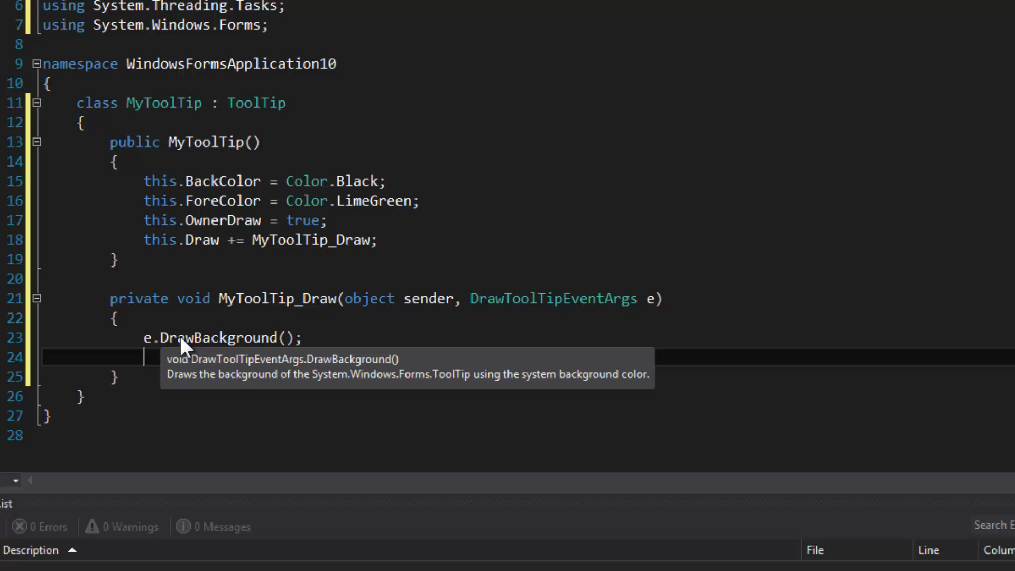
{"action": "type", "text": "e"}
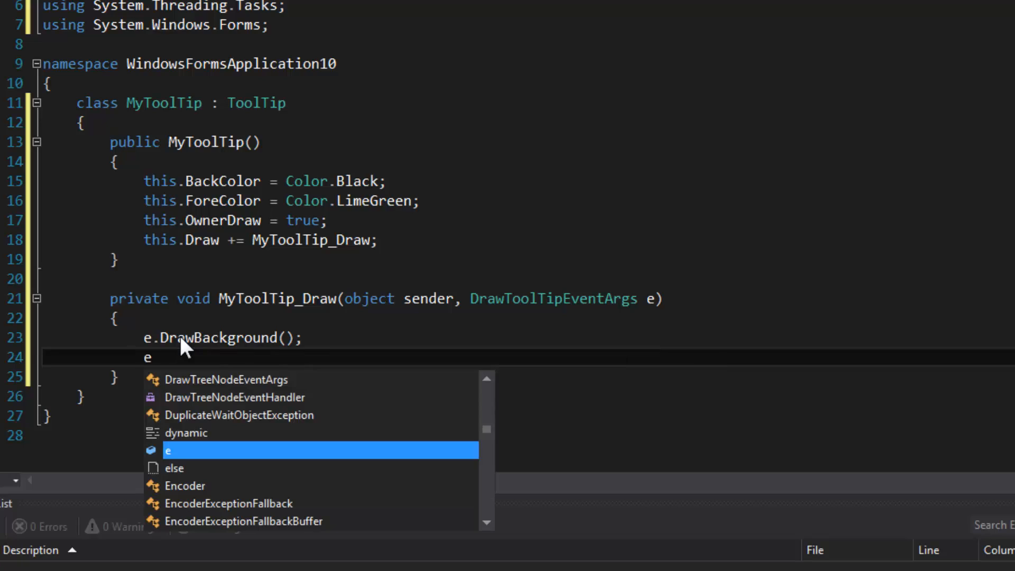
{"action": "type", "text": ".DrawBorder"}
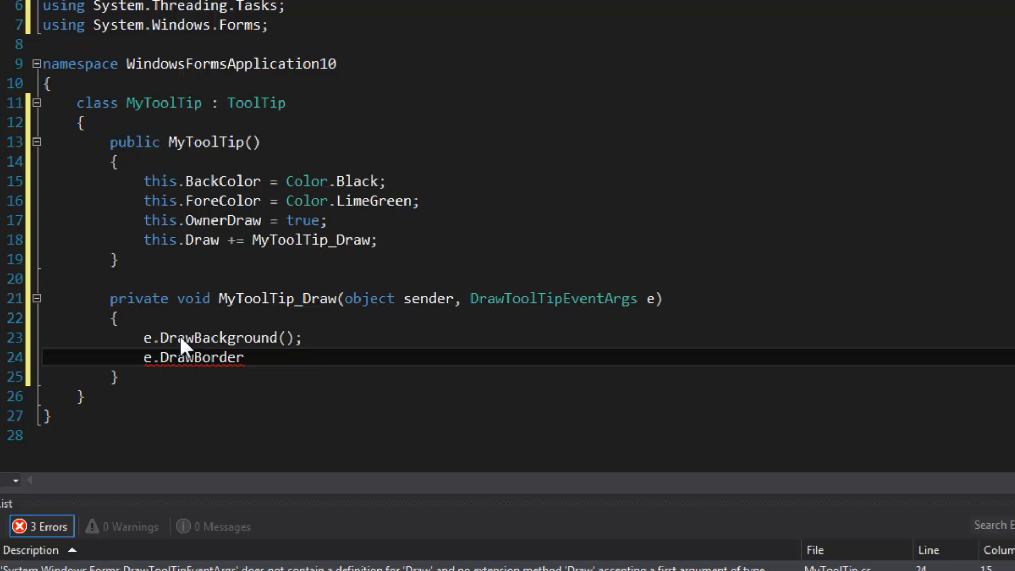
{"action": "type", "text": "();"}
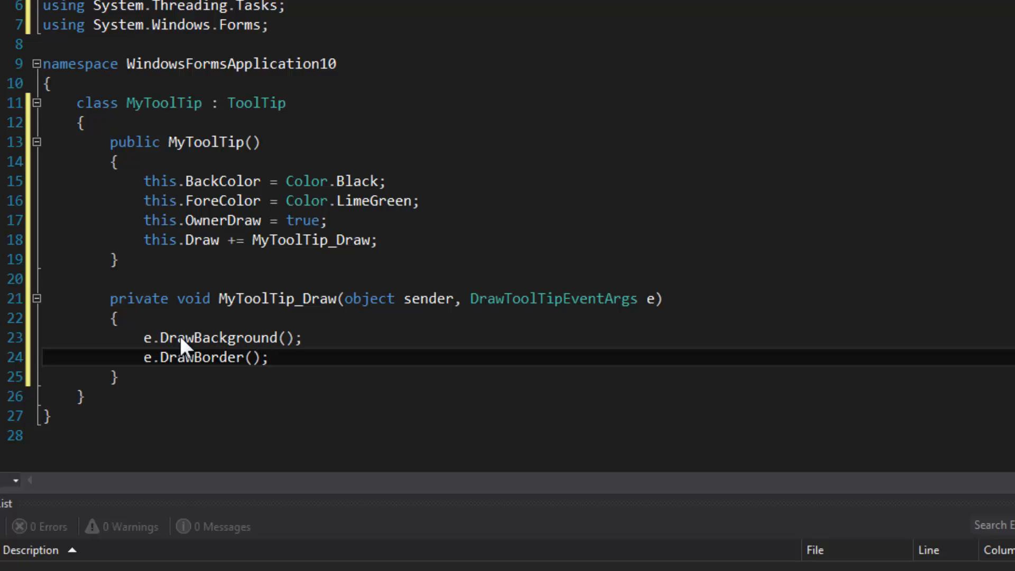
{"action": "key", "text": "enter"}
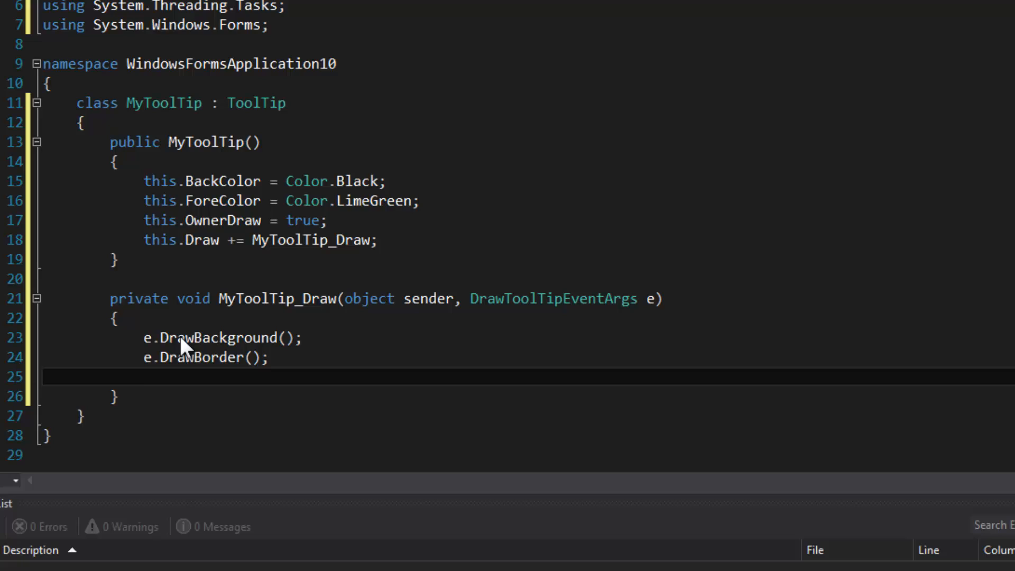
{"action": "type", "text": "e.DrawText"}
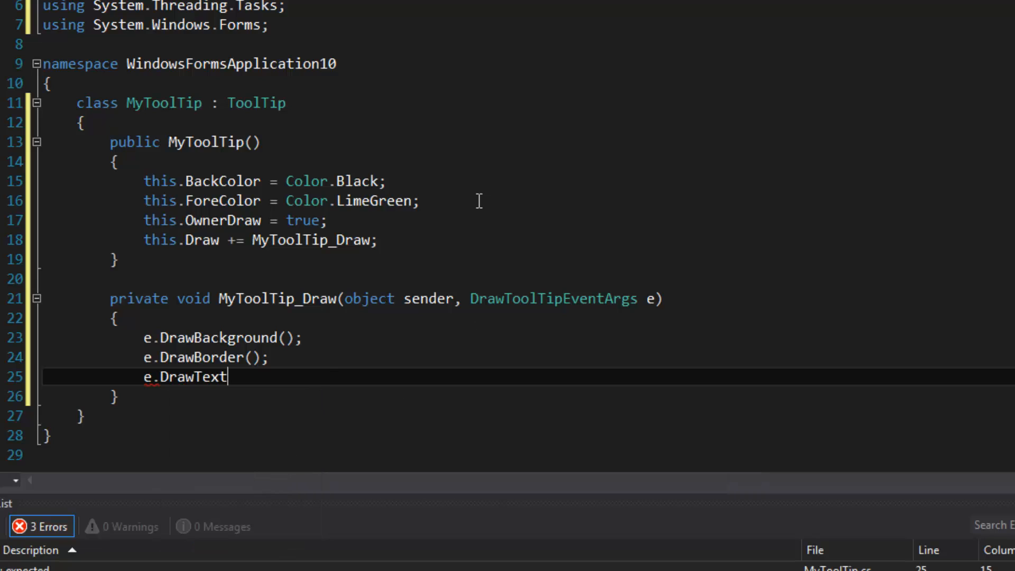
{"action": "type", "text": "()"}
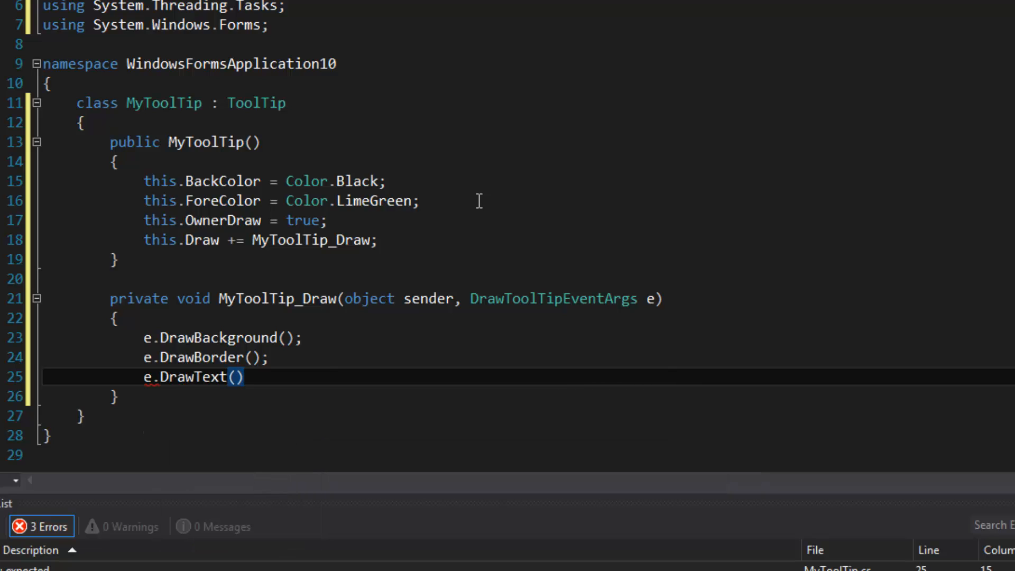
{"action": "type", "text": ";"}
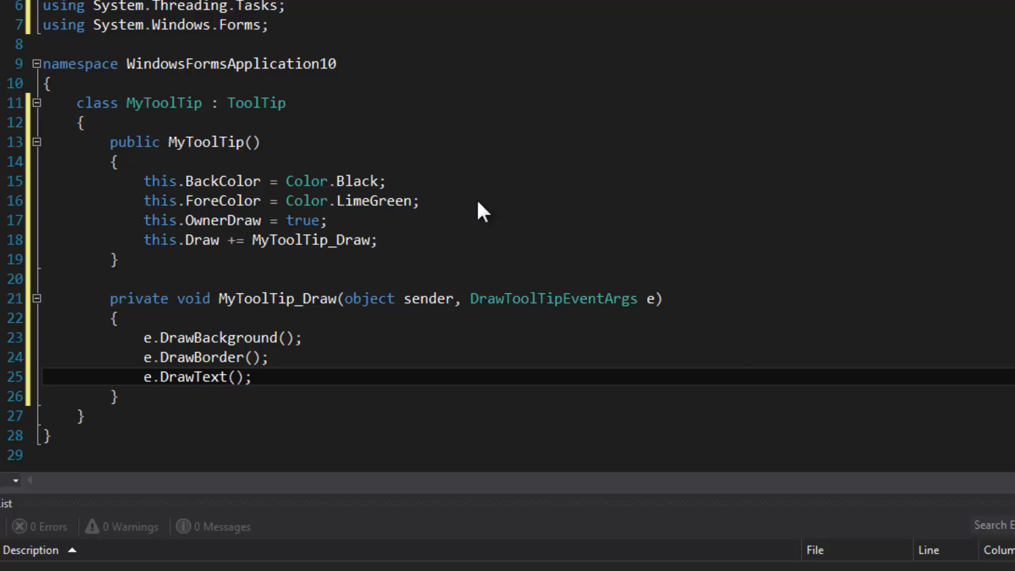
{"action": "type", "text": "e."}
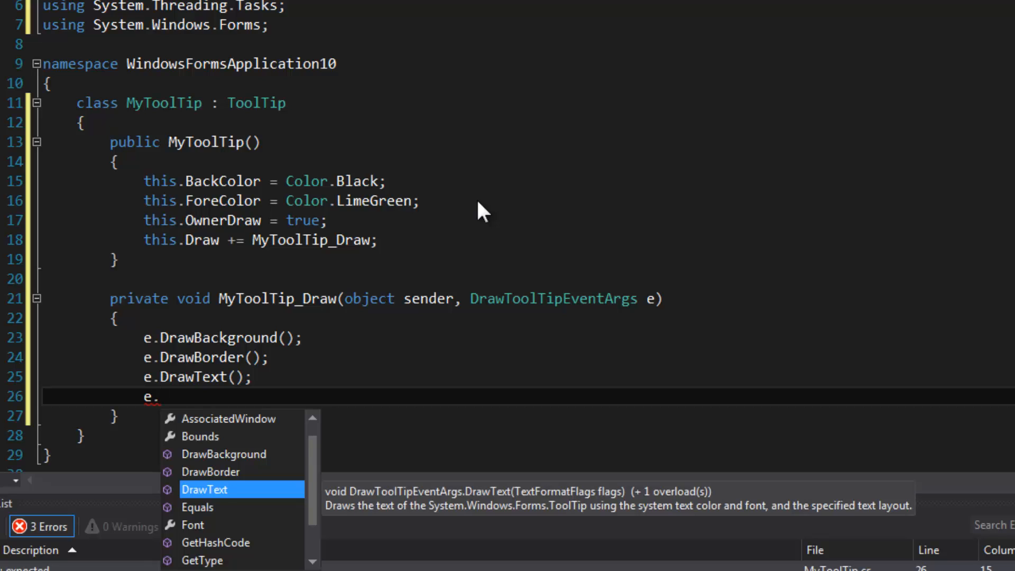
- Add e.Graphics.DrawLine(Pens.LimeGreen, 0, e.Bounds.Height - 4, e.Bounds.Width, e.Bounds.Height - 4)
{"action": "type", "text": "Graphics"}
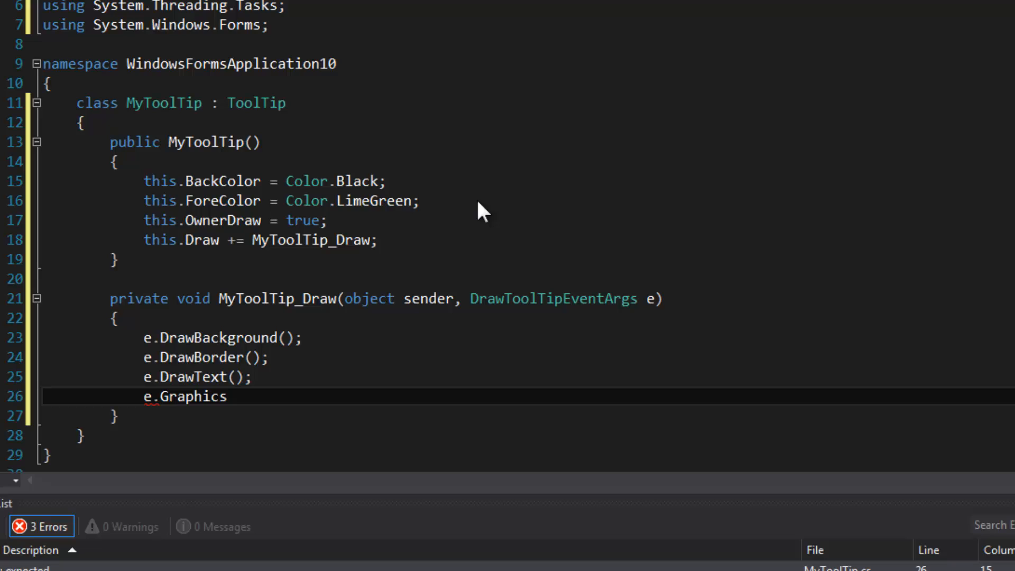
{"action": "type", "text": ".DrawLine(Pens"}
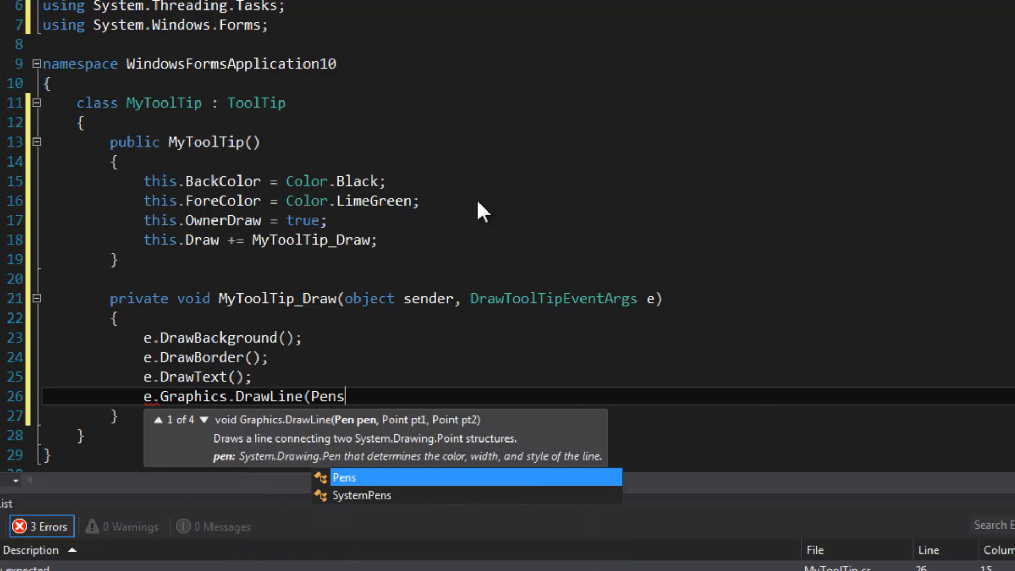
{"action": "type", "text": ".LimeGreen, 0,"}
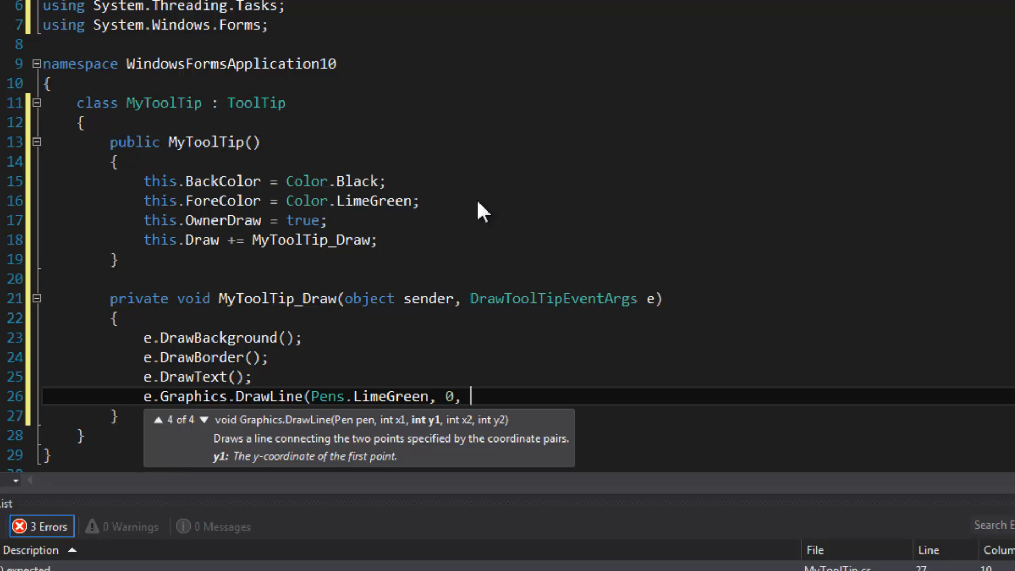
{"action": "type", "text": "e.B"}
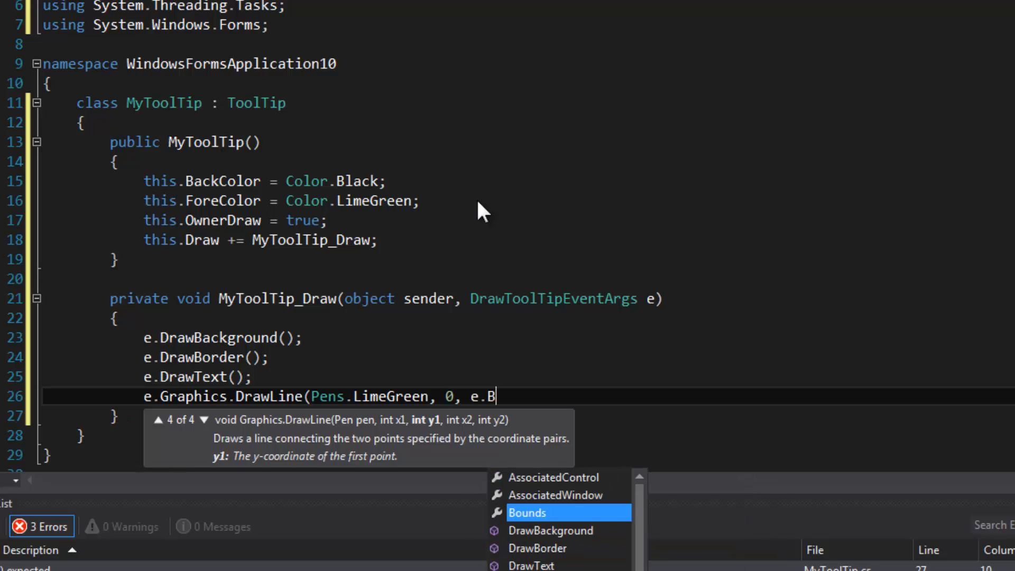
{"action": "key", "text": "Tab"}
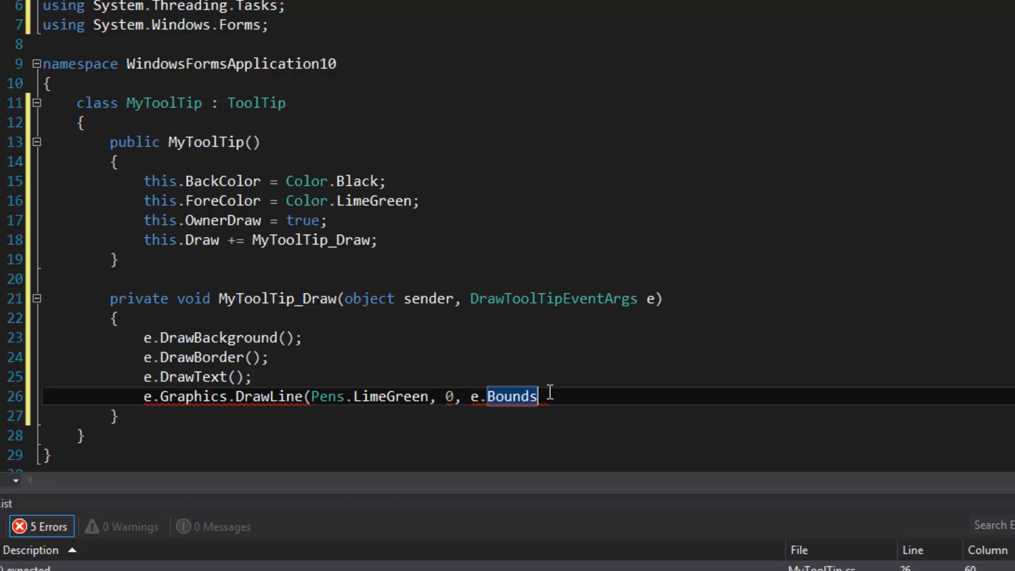
{"action": "type", "text": ".Height - 4,"}
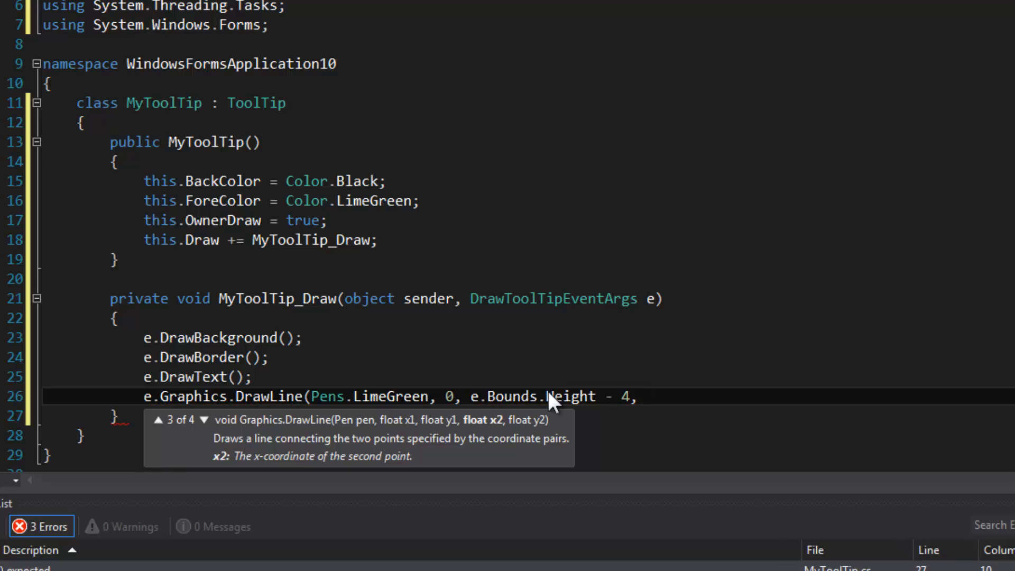
{"action": "type", "text": "e.Bounds.Width,"}
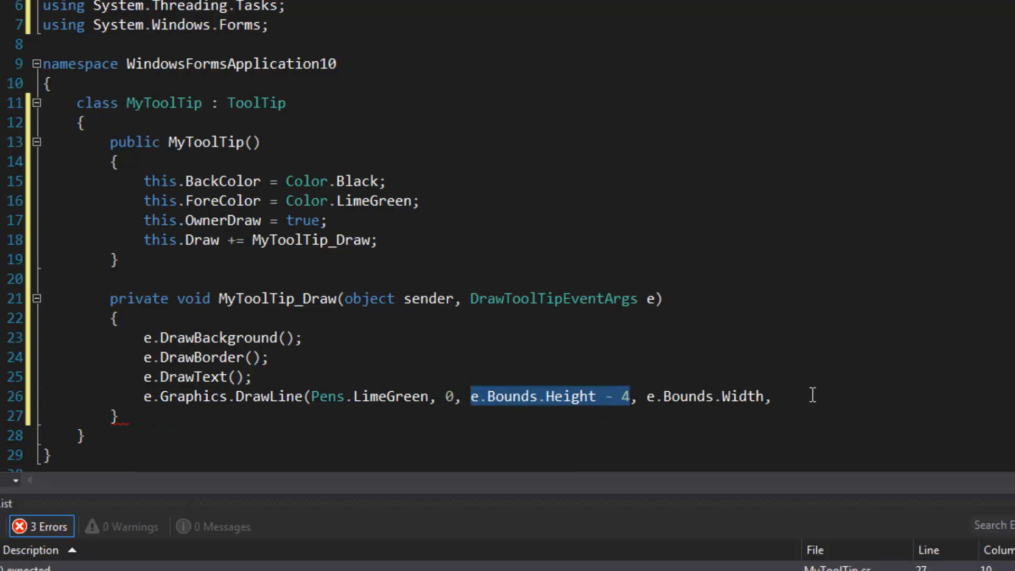
{"action": "type", "text": "e.Bounds.Height - 4"}
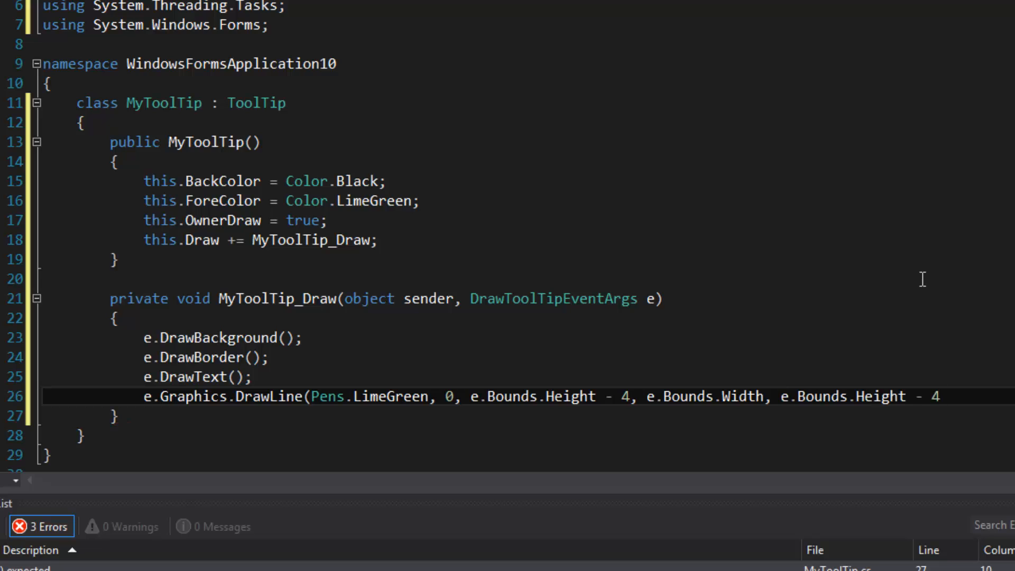
{"action": "type", "text": ");"}
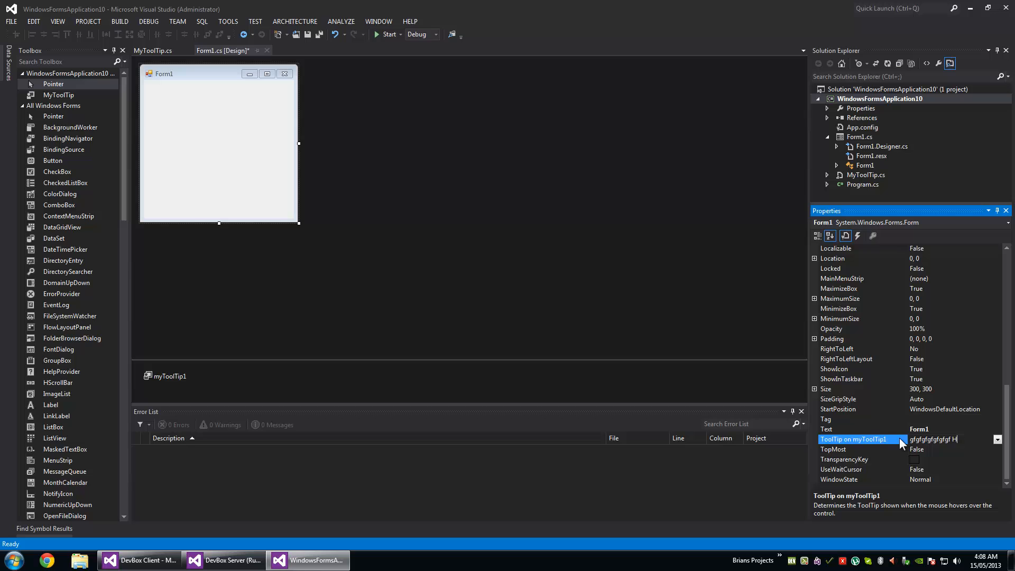
- Run Form1 to view the black, lime-green tooltip, then close the form
{"action": "left_click", "coordinate": [386, 34]}
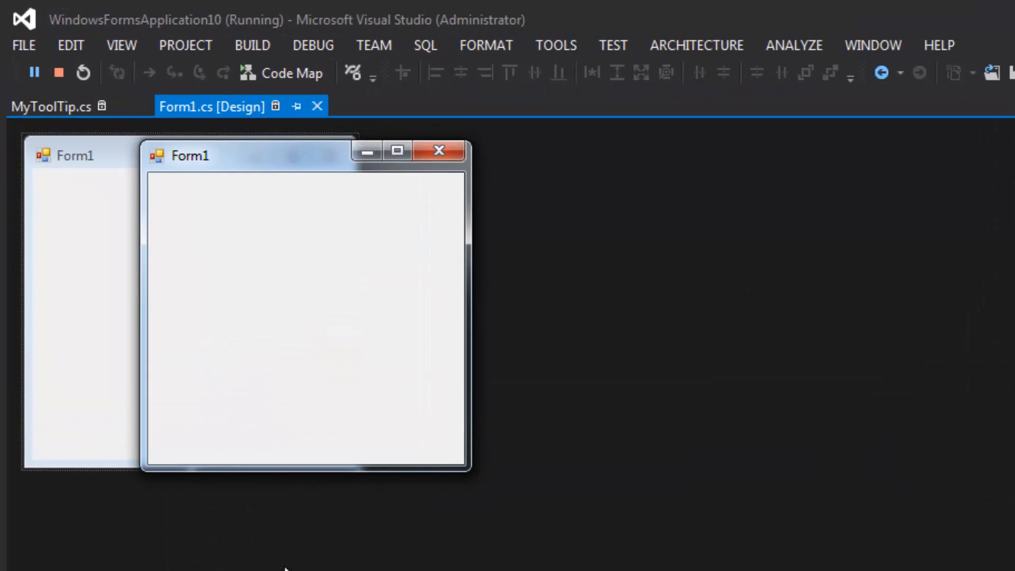
{"action": "mouse_move", "coordinate": [405, 327]}
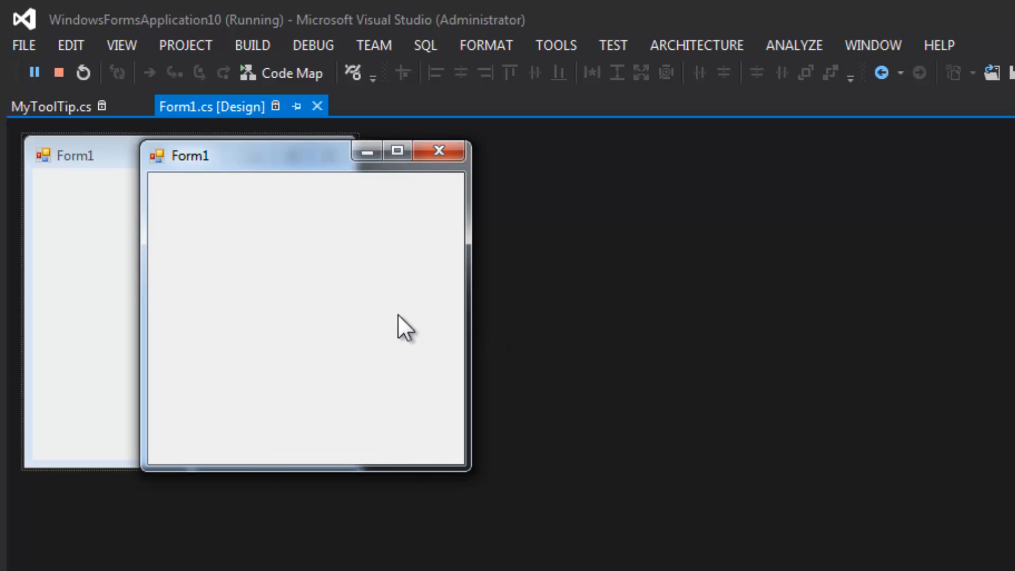
{"action": "mouse_move", "coordinate": [165, 398]}
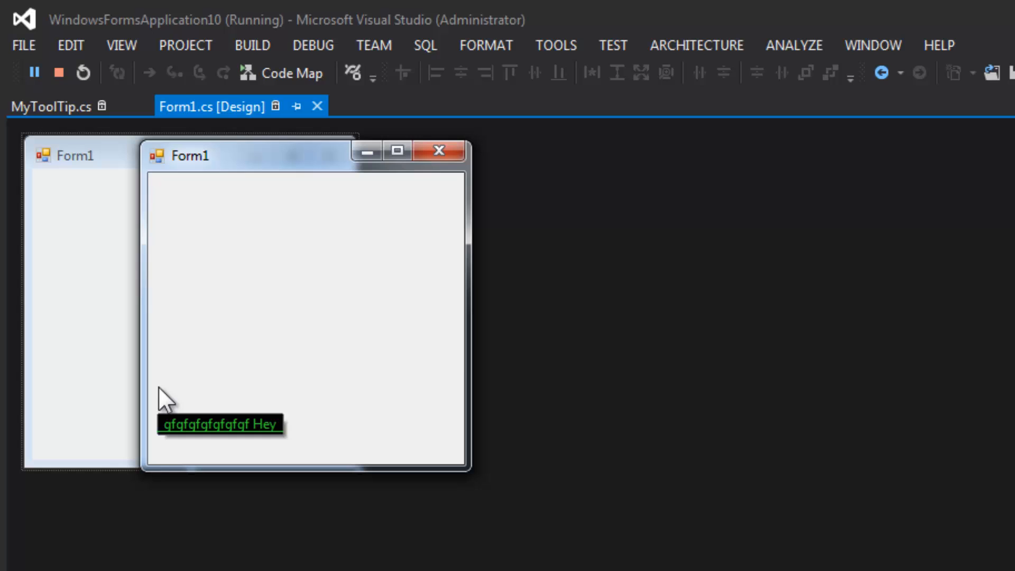
{"action": "left_click", "coordinate": [58, 72]}
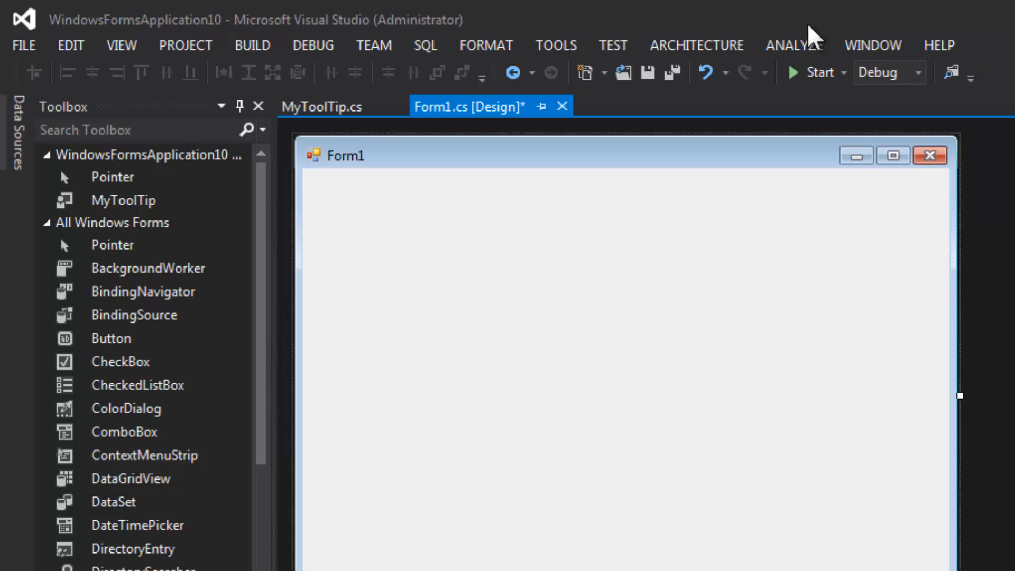